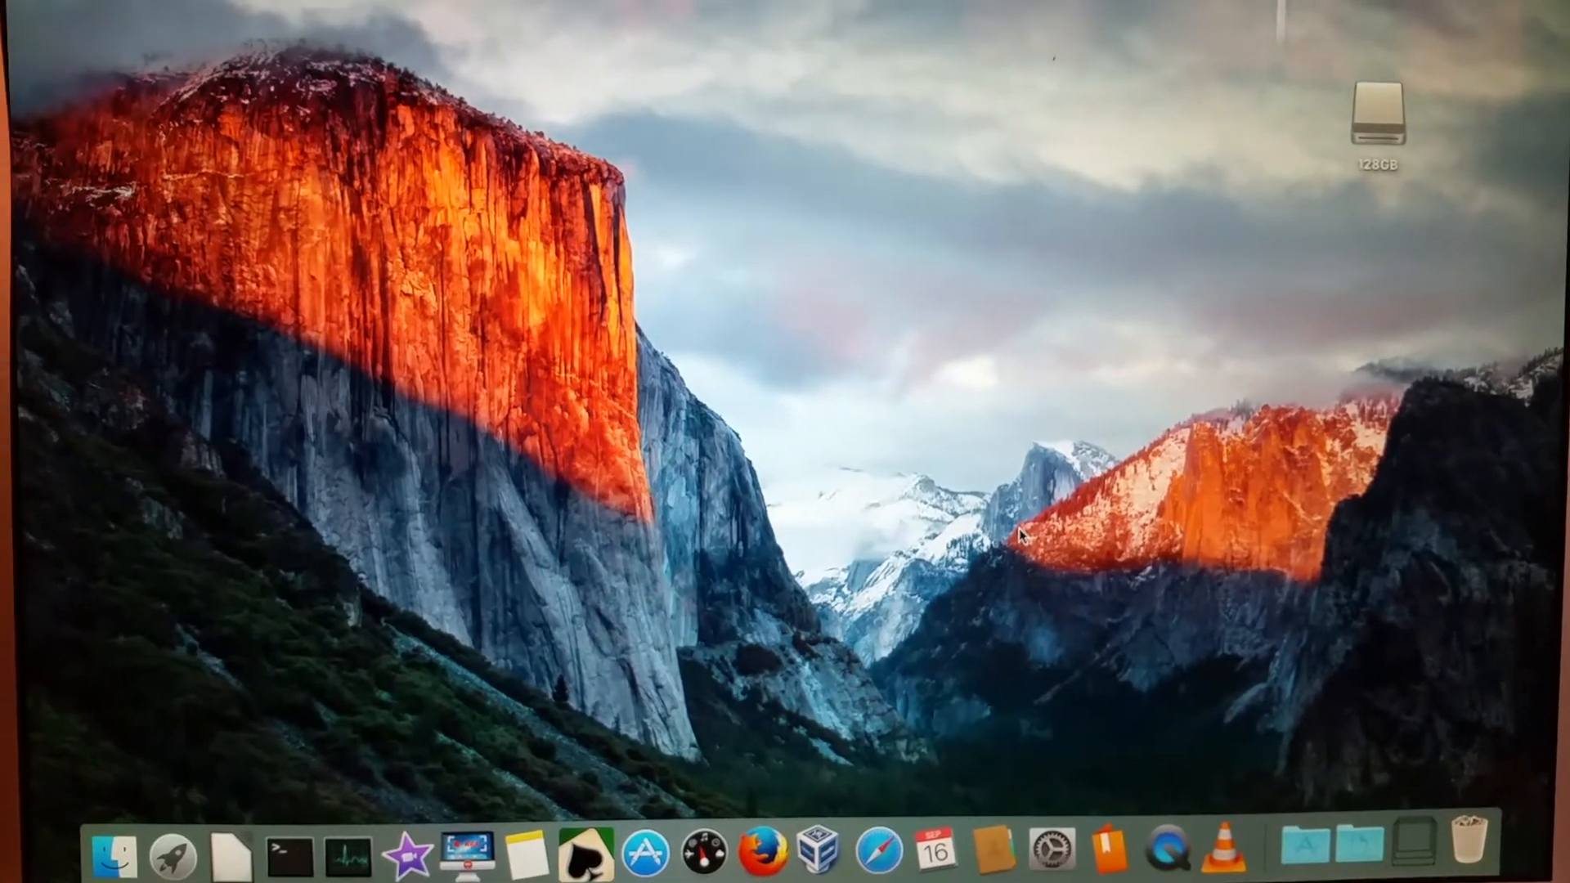
# Launch the App Store from the Dock and reach for the Apple menu
pyautogui.click(653, 855)
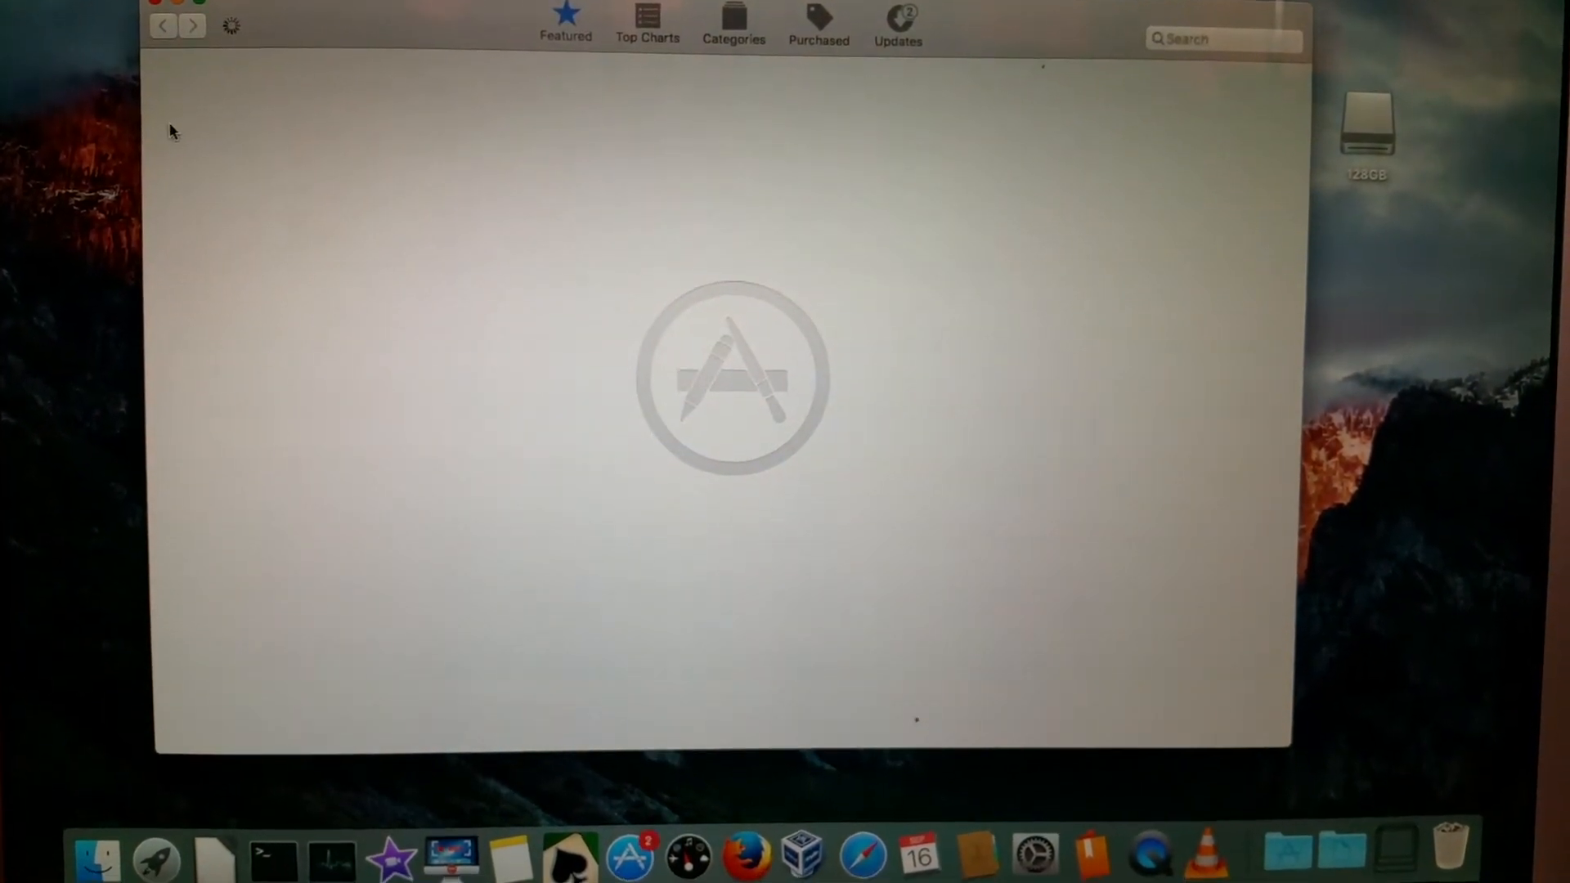
pyautogui.click(15, 8)
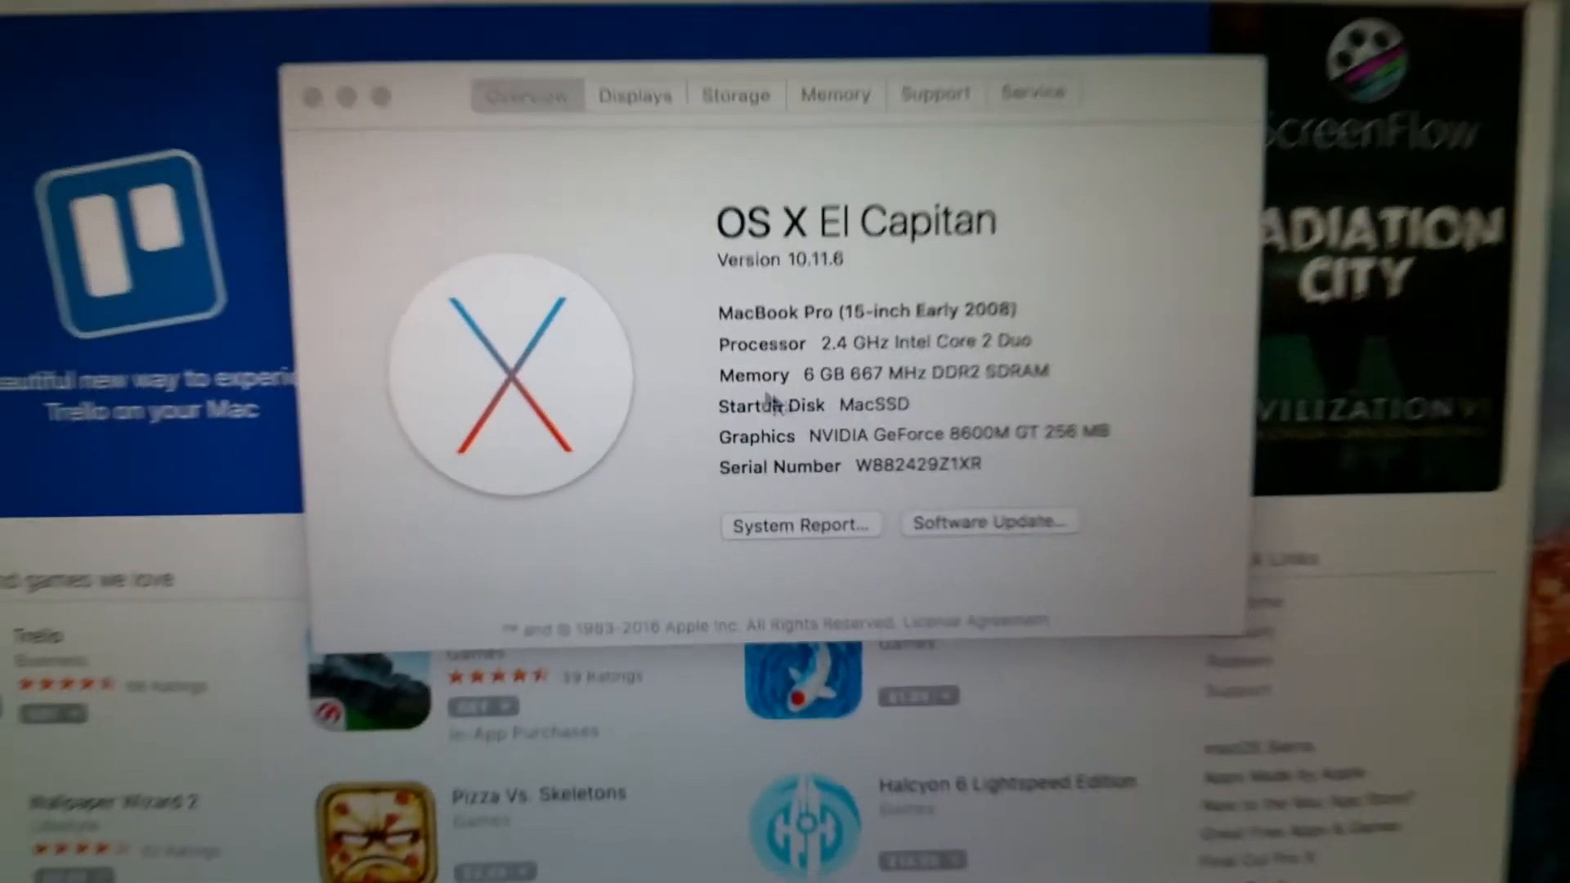
# Switch to the Updates list showing the pending iMovie update
pyautogui.click(311, 96)
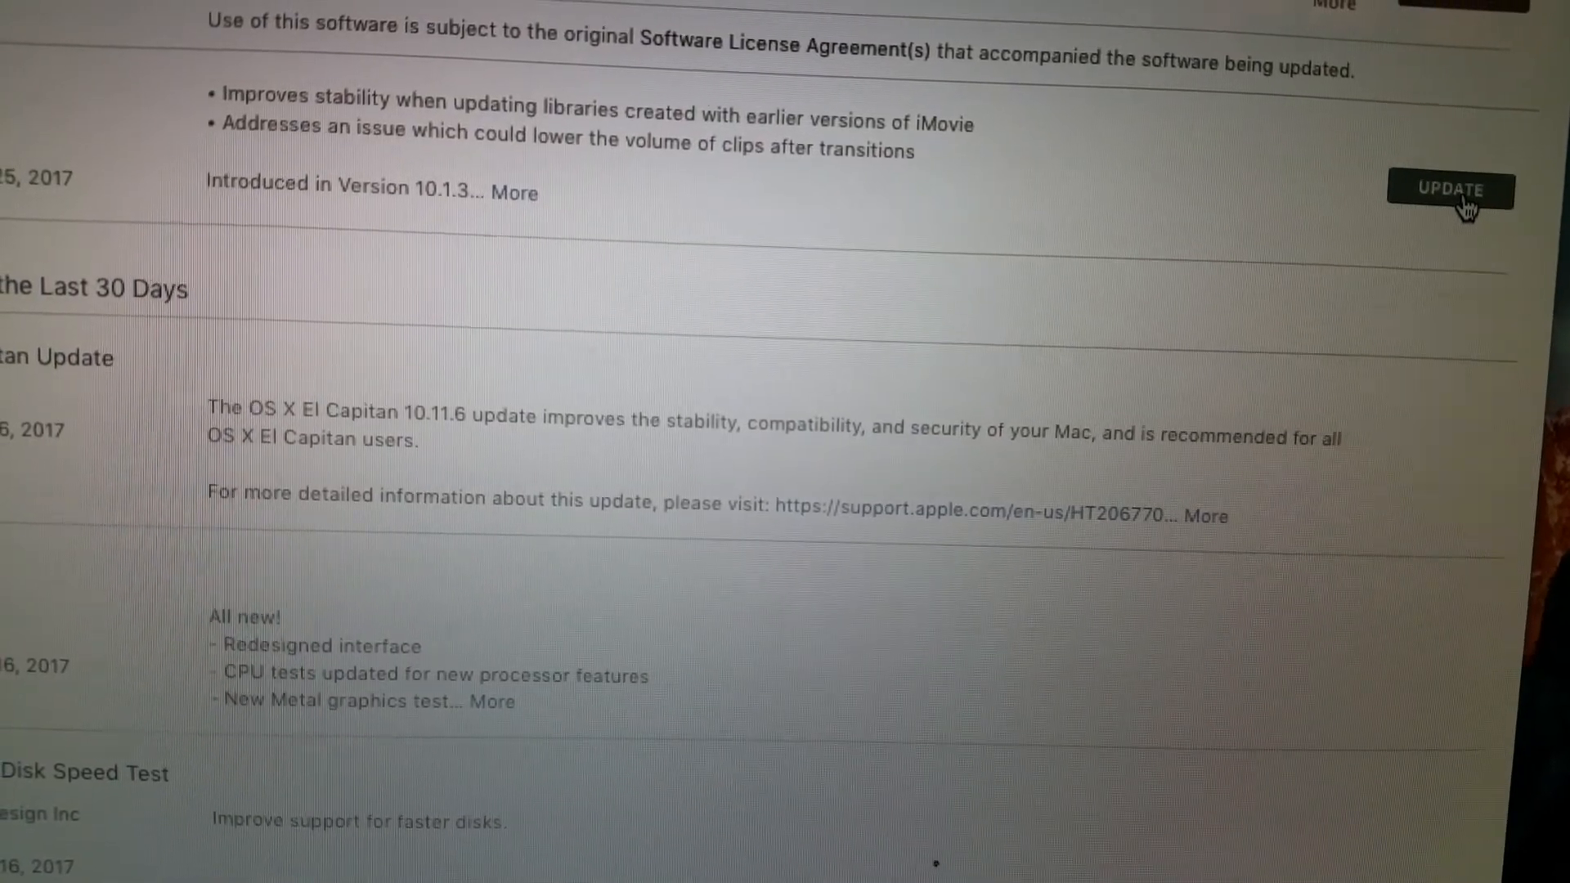
# Start the Digital Camera RAW 6.21 and iTunes 12.7 updates while iMovie downloads
pyautogui.scroll(3)
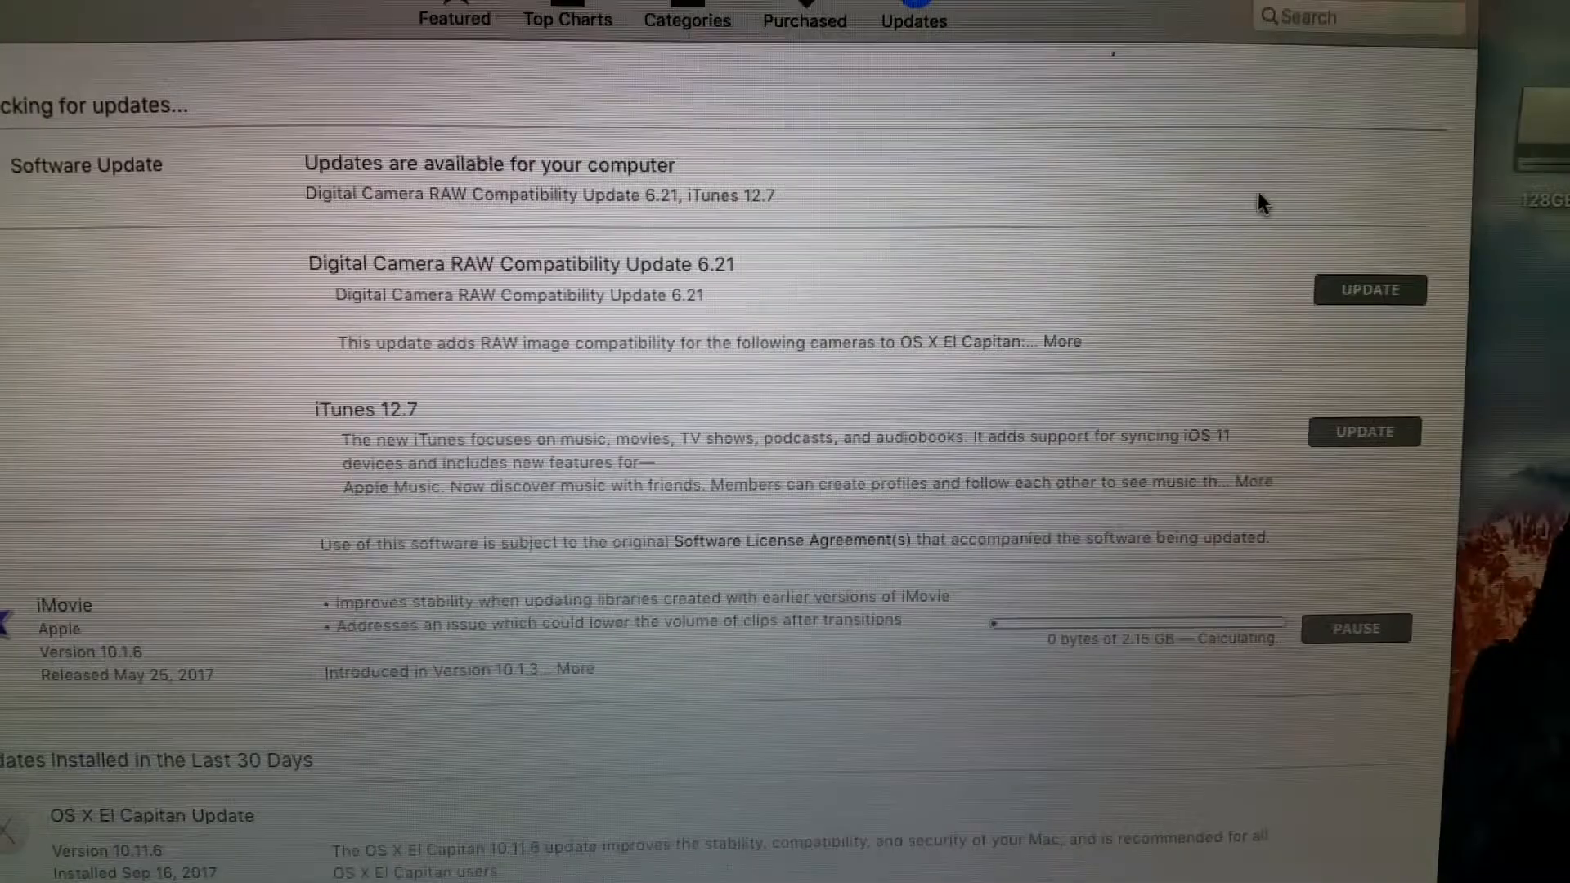
pyautogui.click(1367, 289)
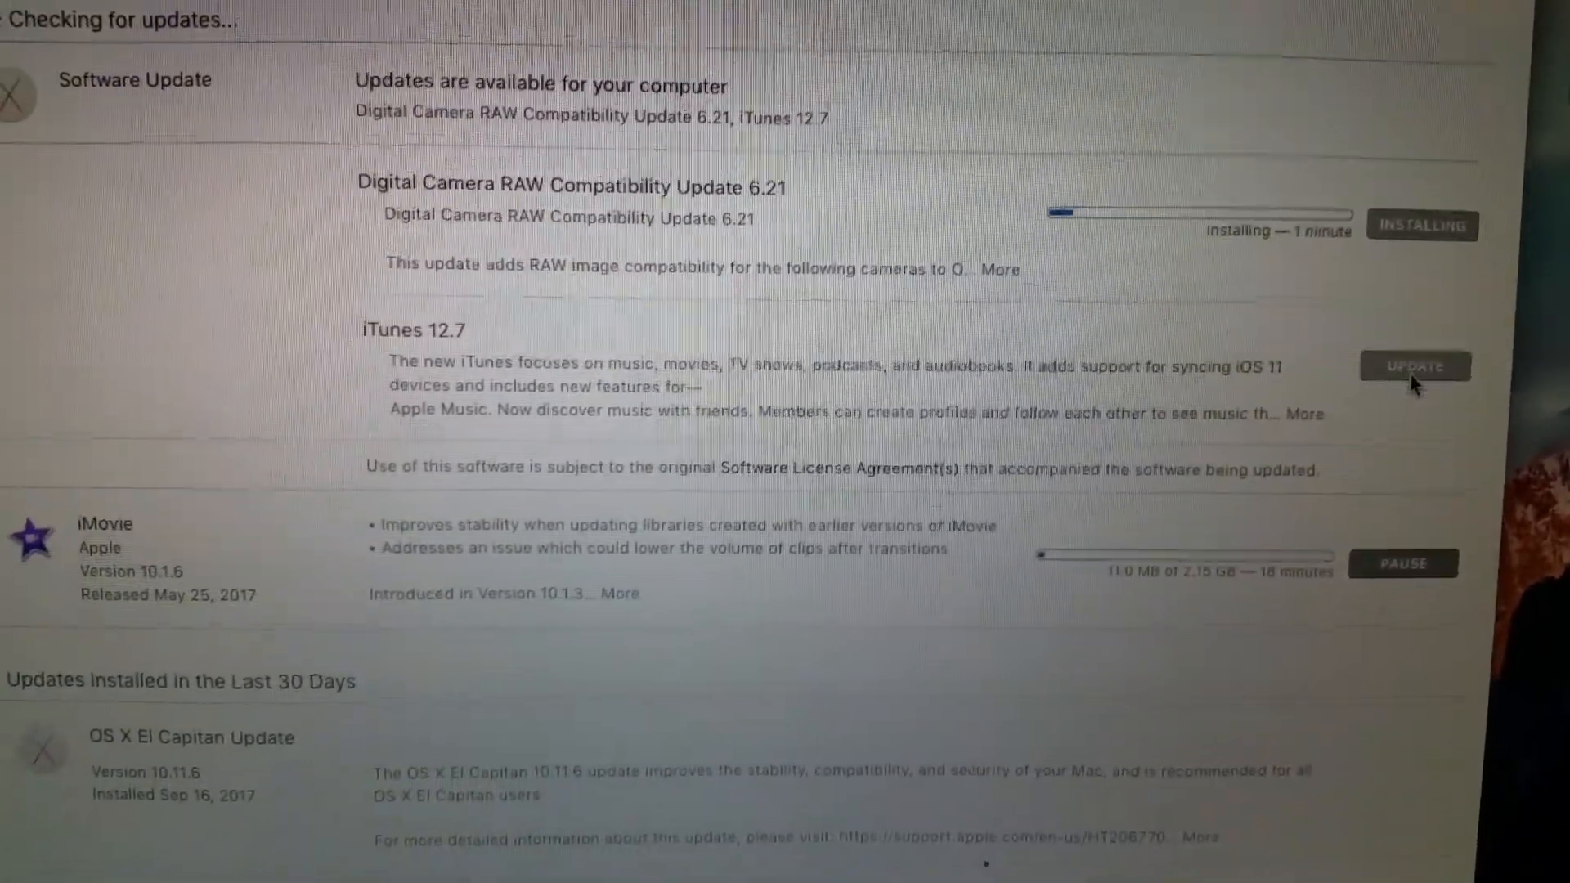
pyautogui.click(1414, 367)
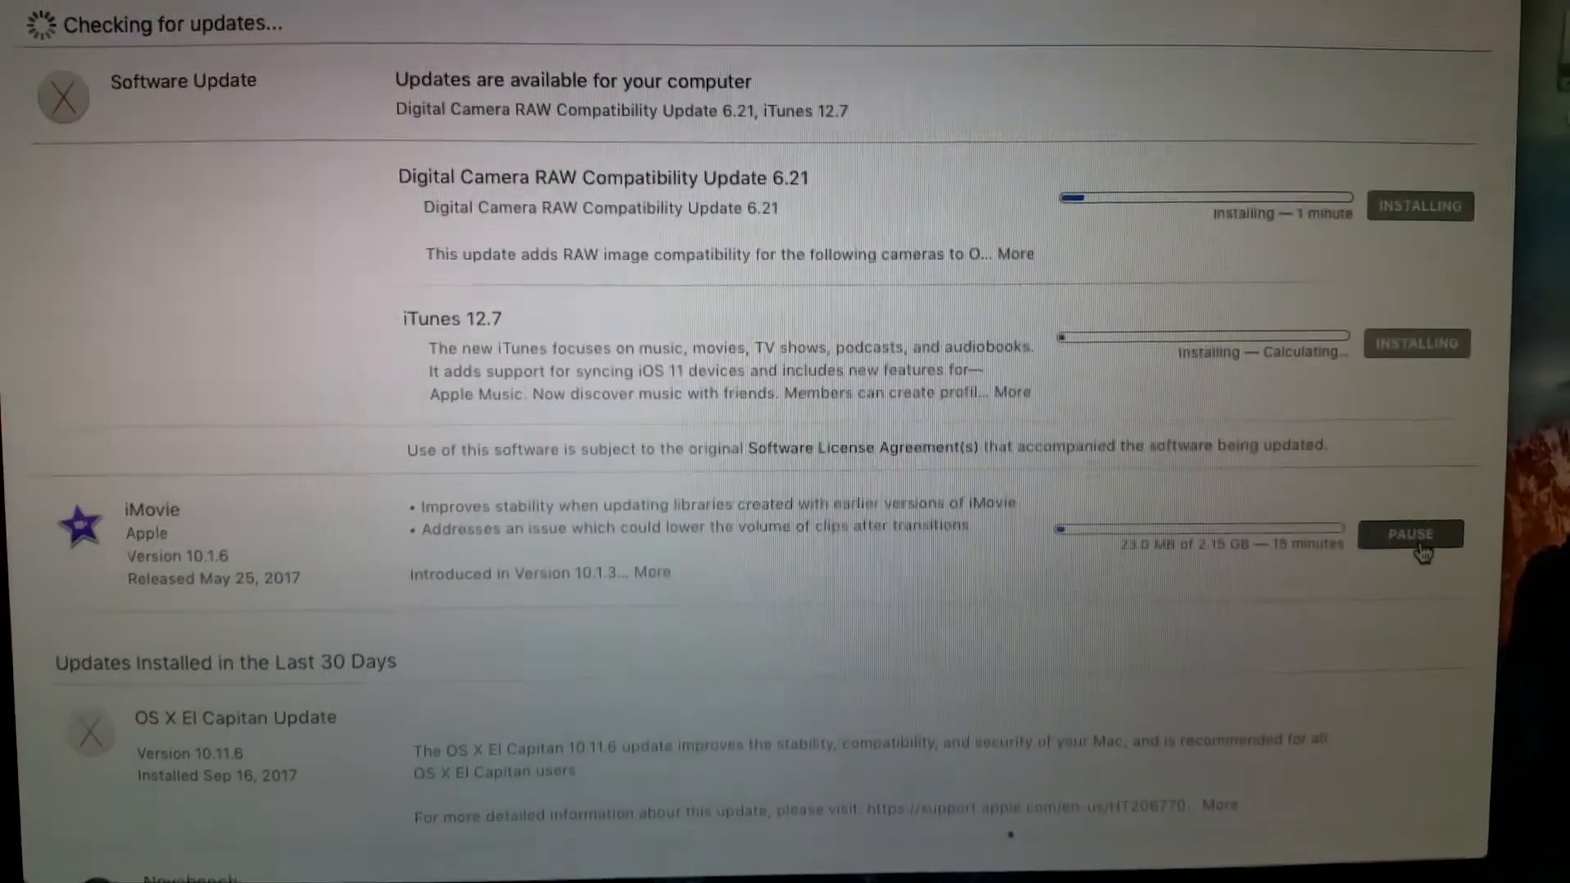
pyautogui.scroll(3)
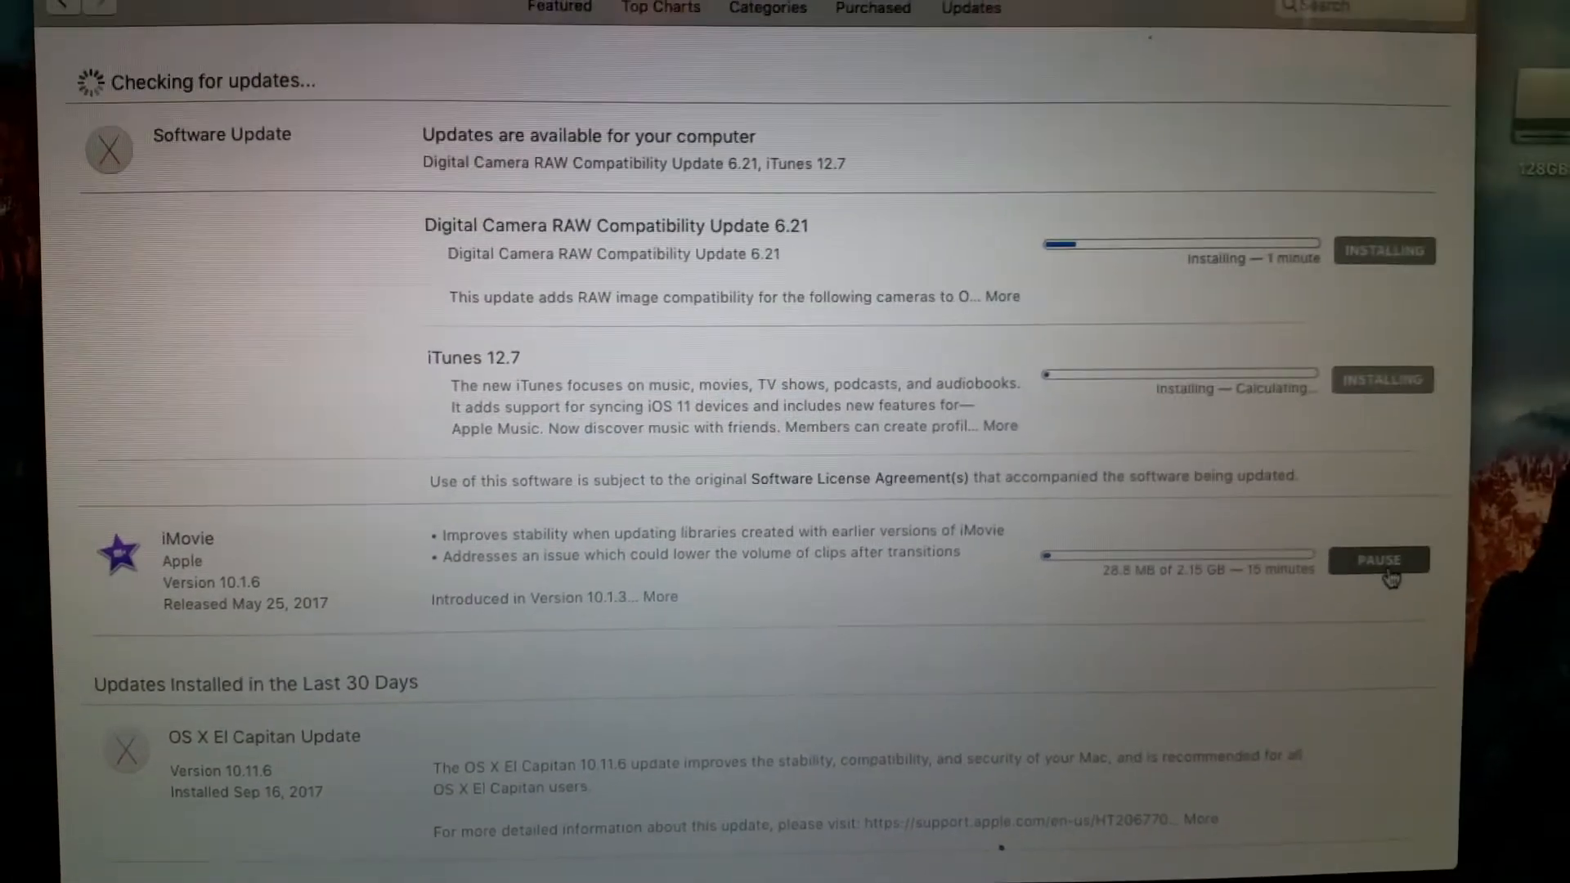